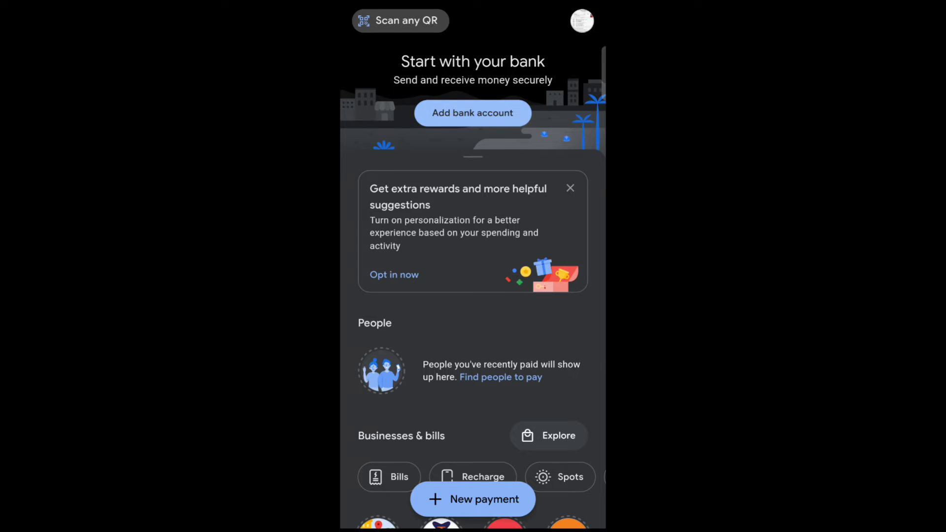
Start adding a bank account, search banks for 'cen', and pick the bank.
left_click(472, 113)
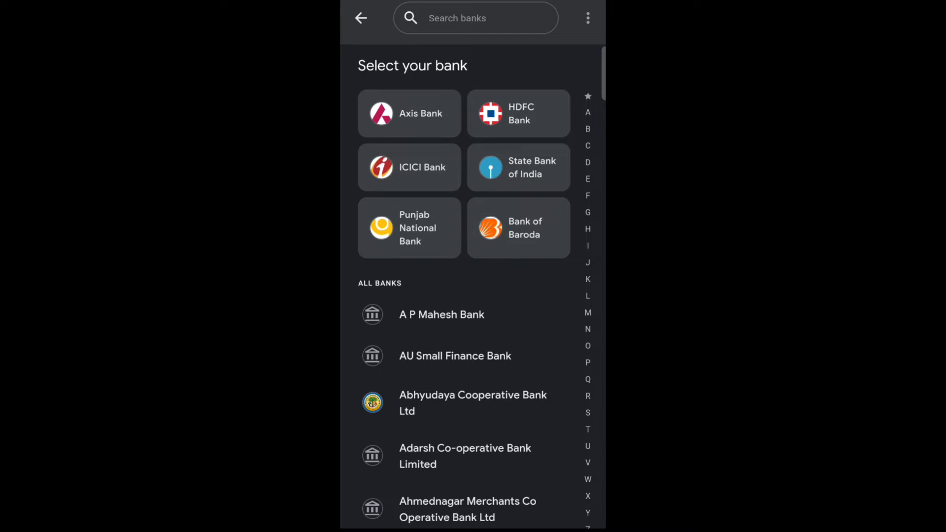
type("c")
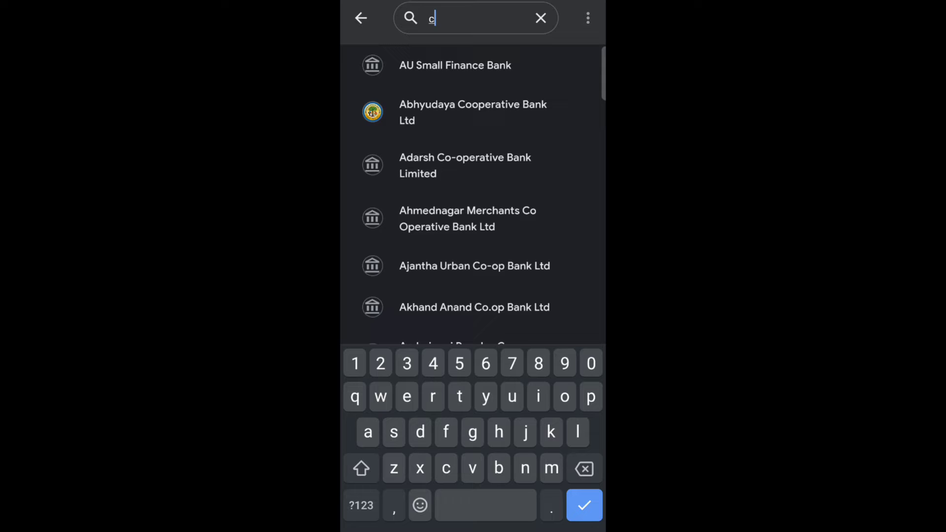
type("en")
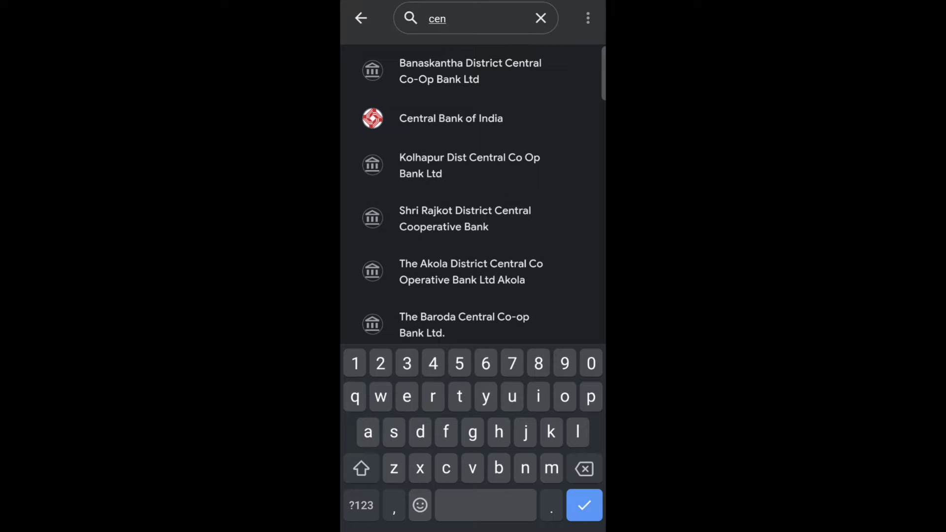
left_click(449, 118)
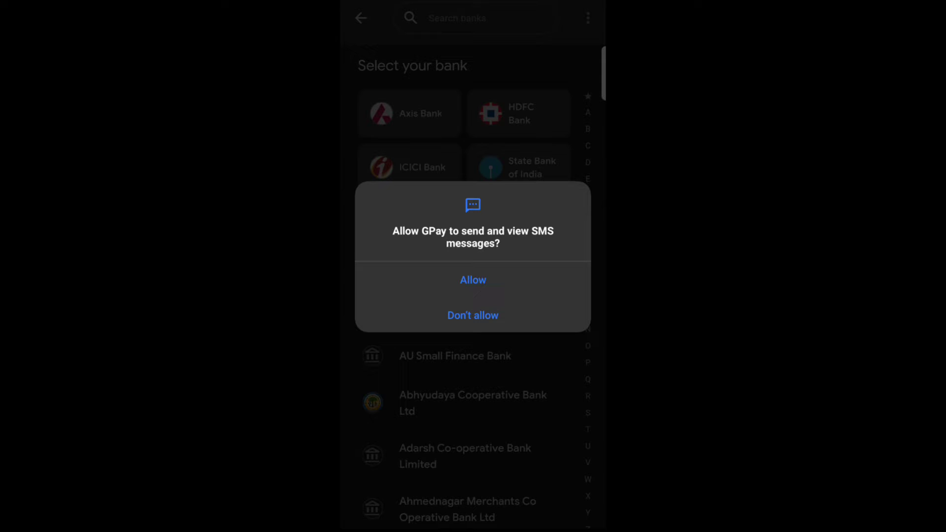
Allow SMS access for verification, then continue past the account-added confirmation.
left_click(472, 279)
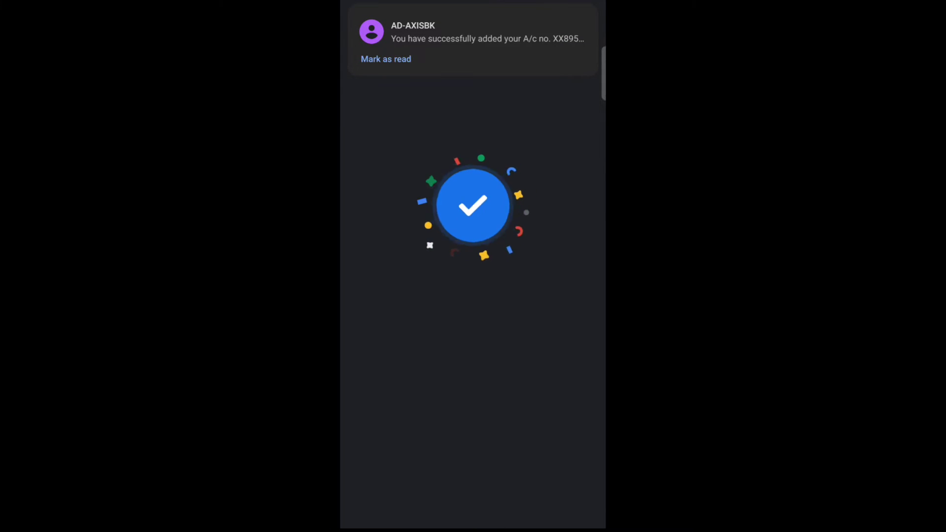
left_click(472, 38)
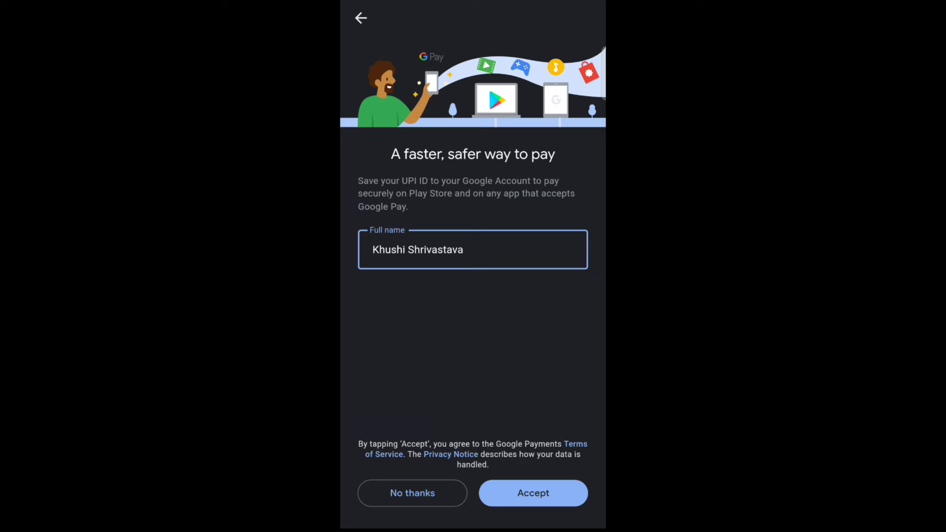
Accept saving the UPI ID to the Google Account.
left_click(532, 493)
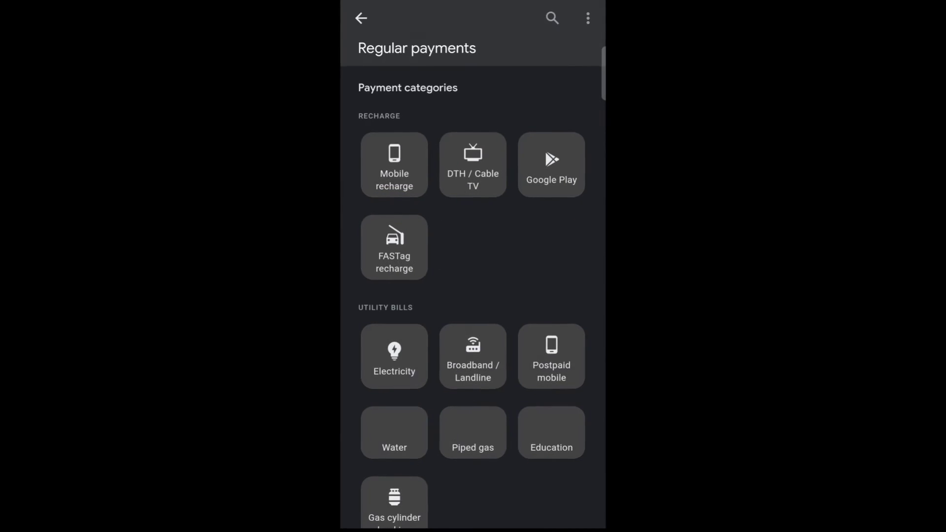
Return home, view the Mobile recharge operator list, then go back home.
scroll("down", 3)
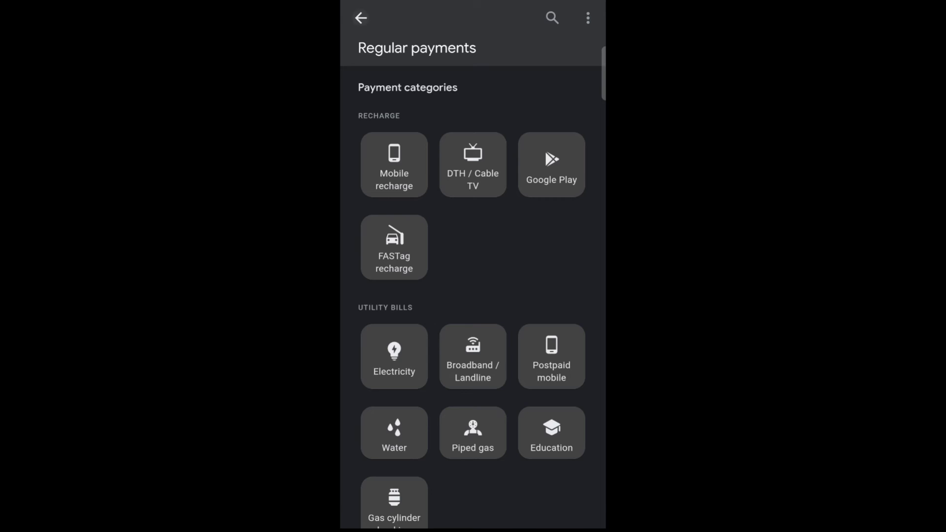
left_click(361, 18)
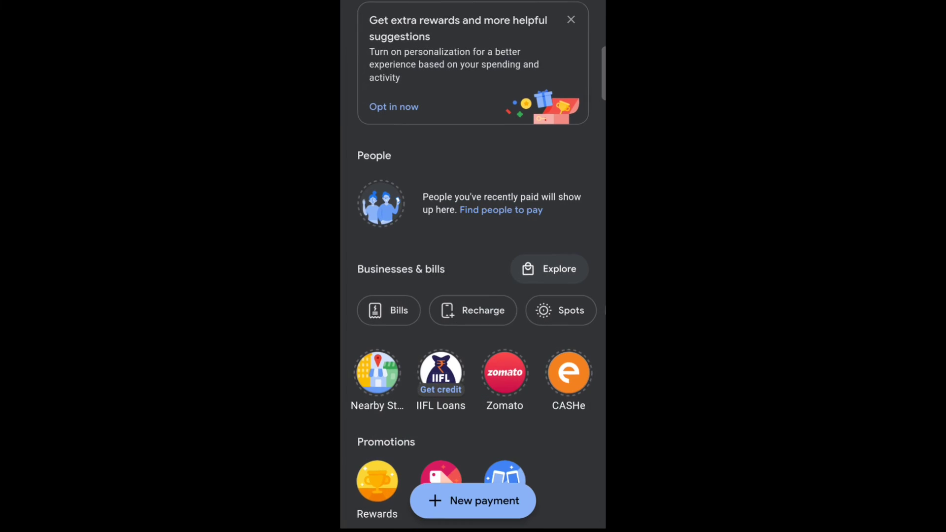
left_click(473, 310)
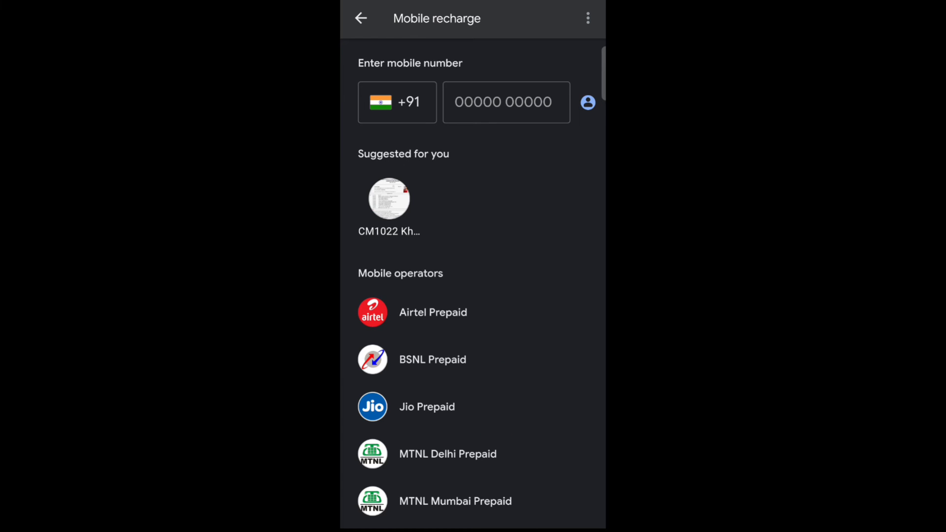
left_click(360, 19)
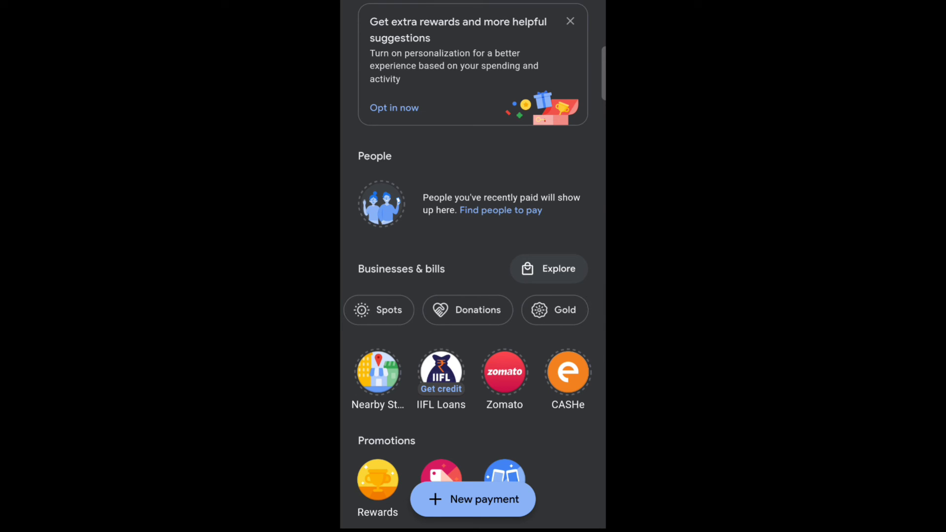
scroll("down", 3)
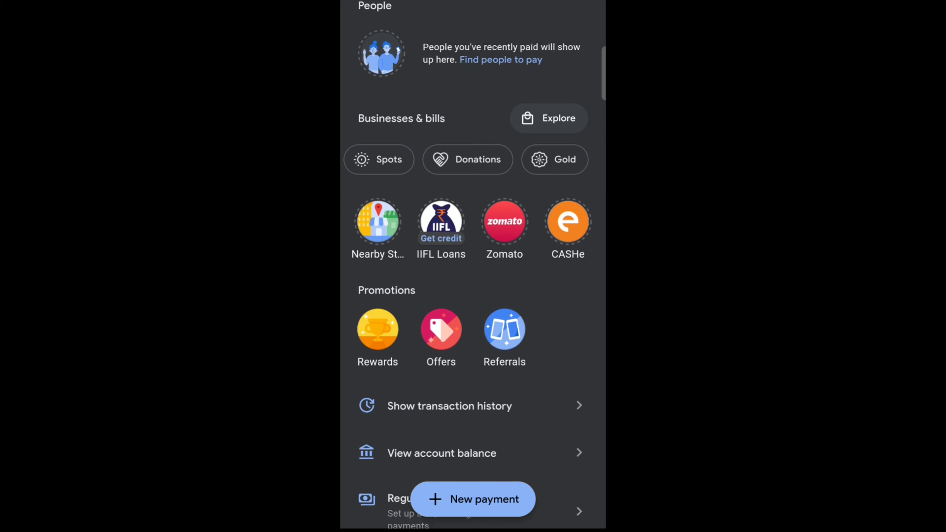
left_click(449, 405)
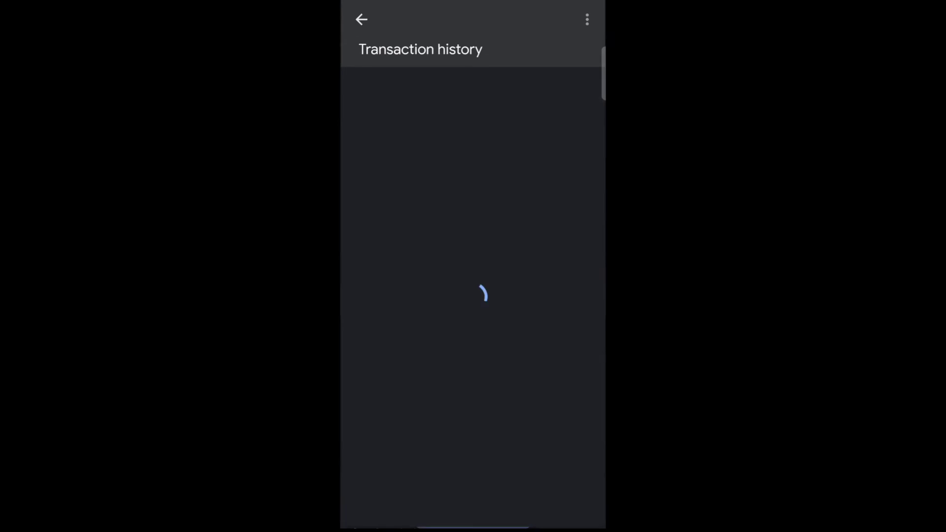
left_click(360, 19)
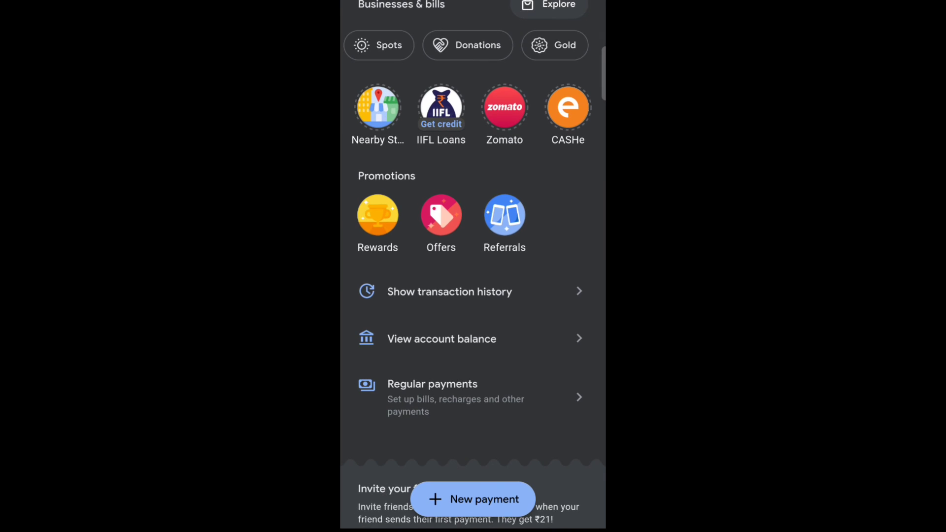
left_click(432, 384)
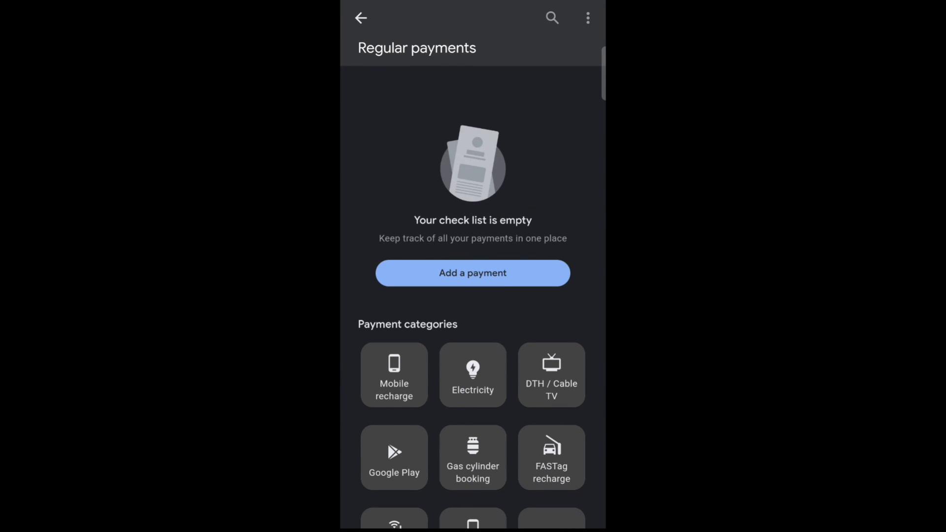
left_click(360, 18)
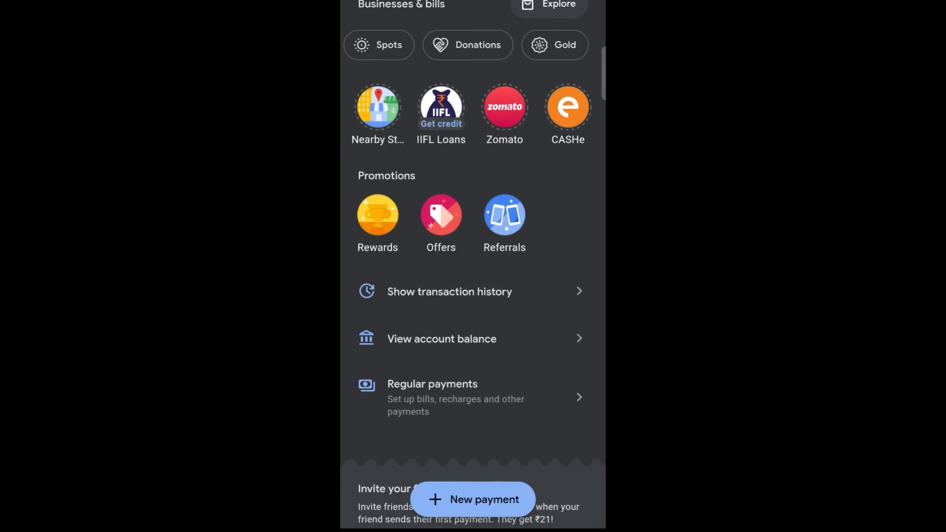
scroll("down", 3)
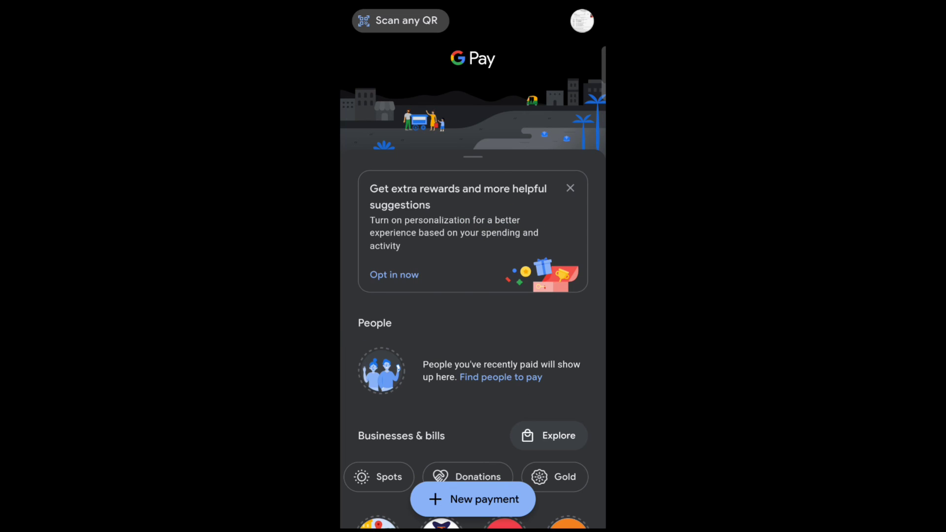